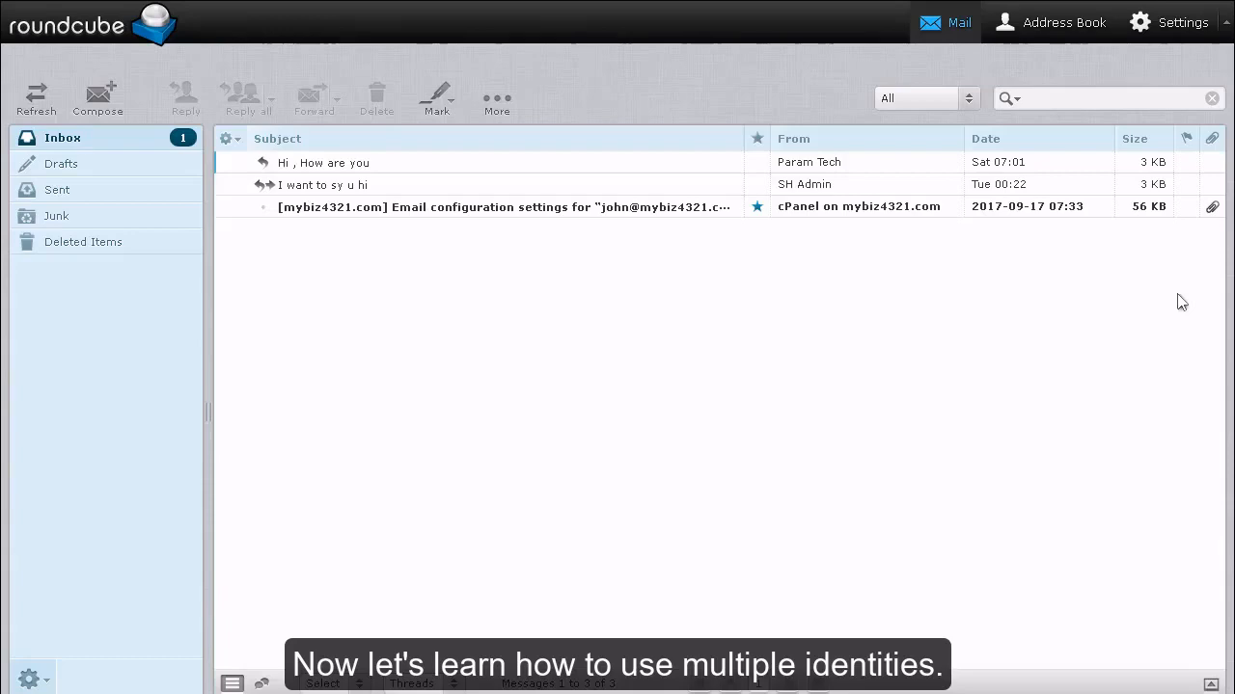
Show the Identities list in Settings, holding only the john account address
click(1168, 22)
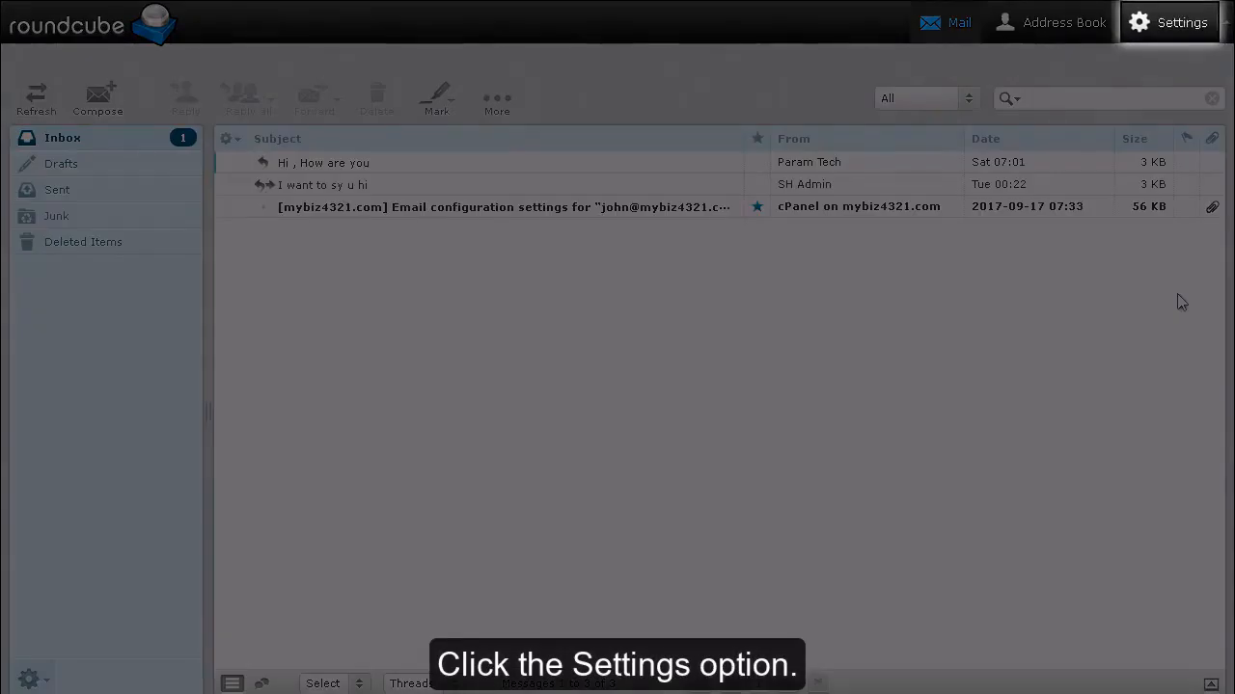
click(1167, 22)
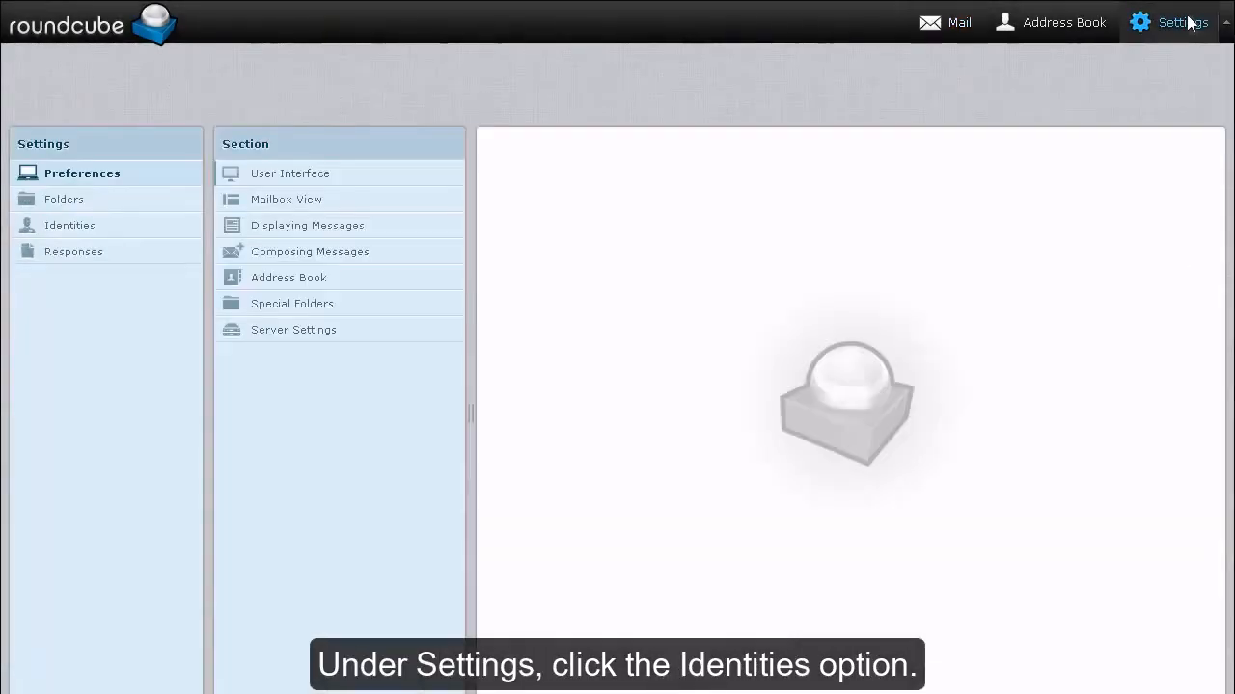
click(70, 225)
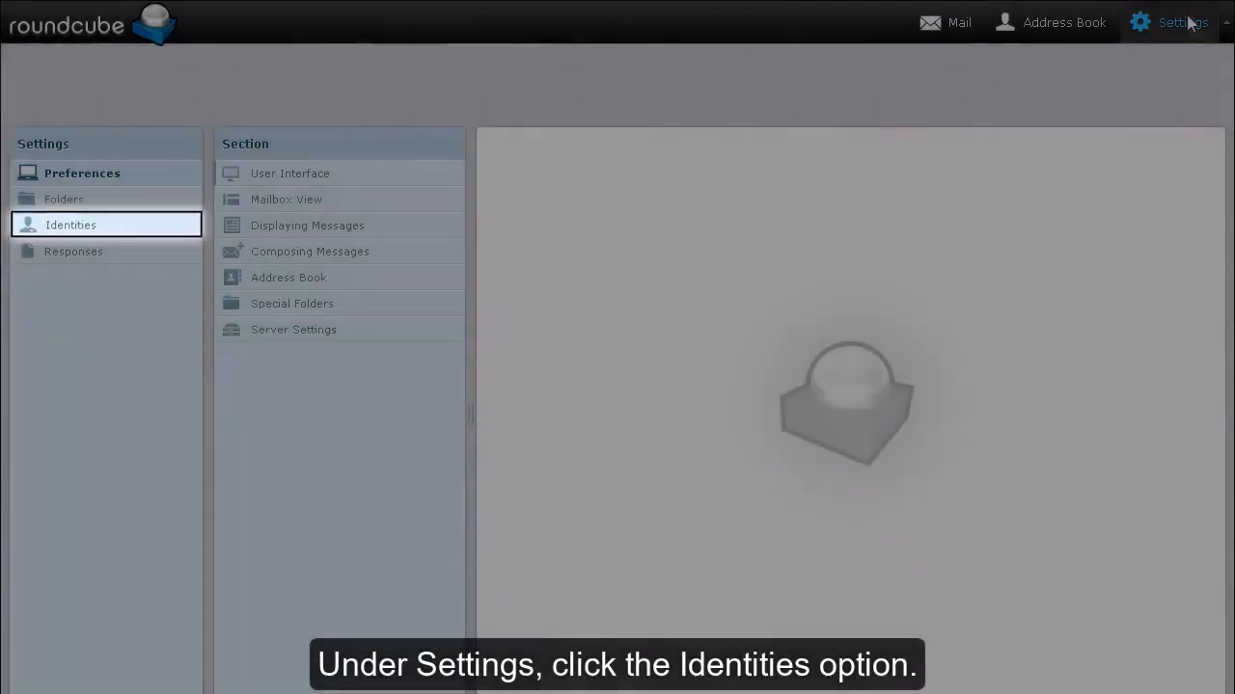
click(71, 225)
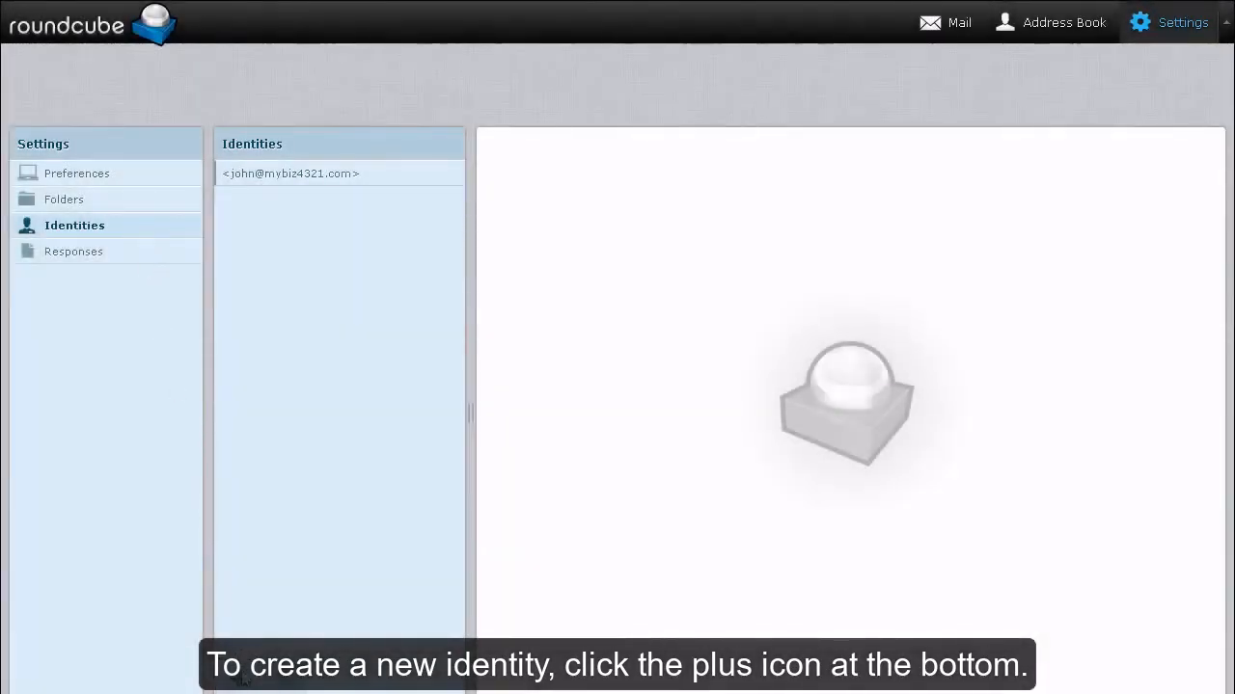
Add identity JamesJames with a Gmail address, ABC Company and a signature, and save it
click(239, 677)
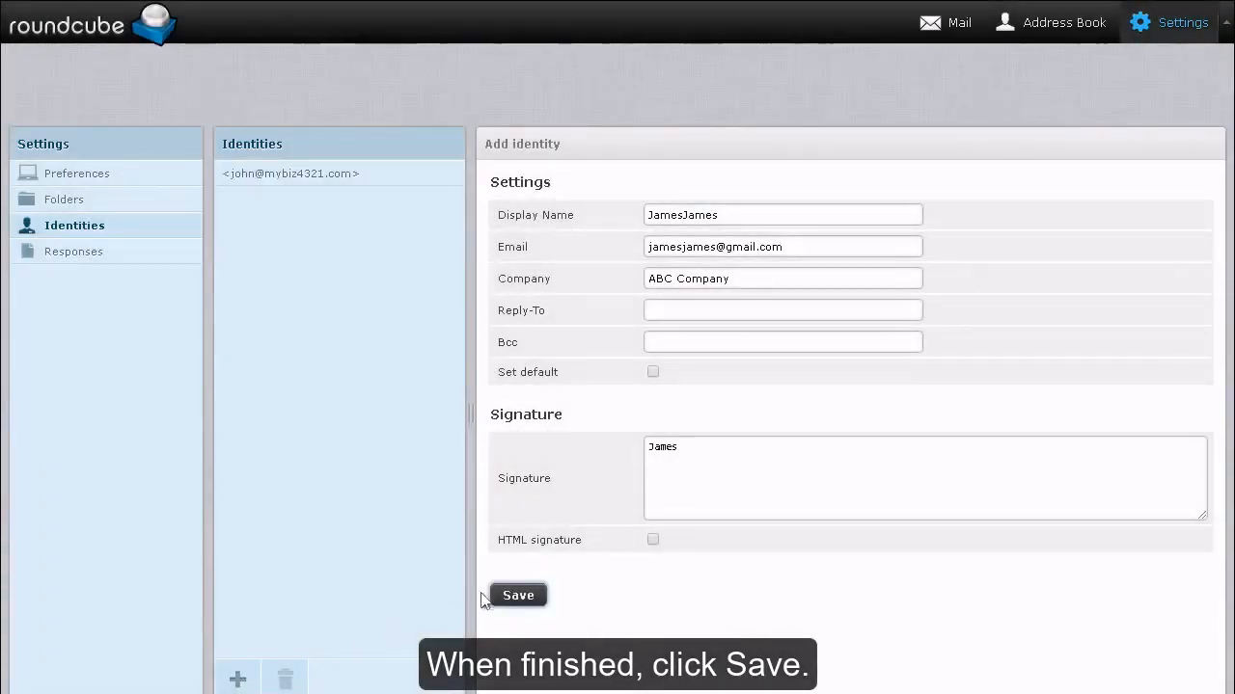
click(518, 595)
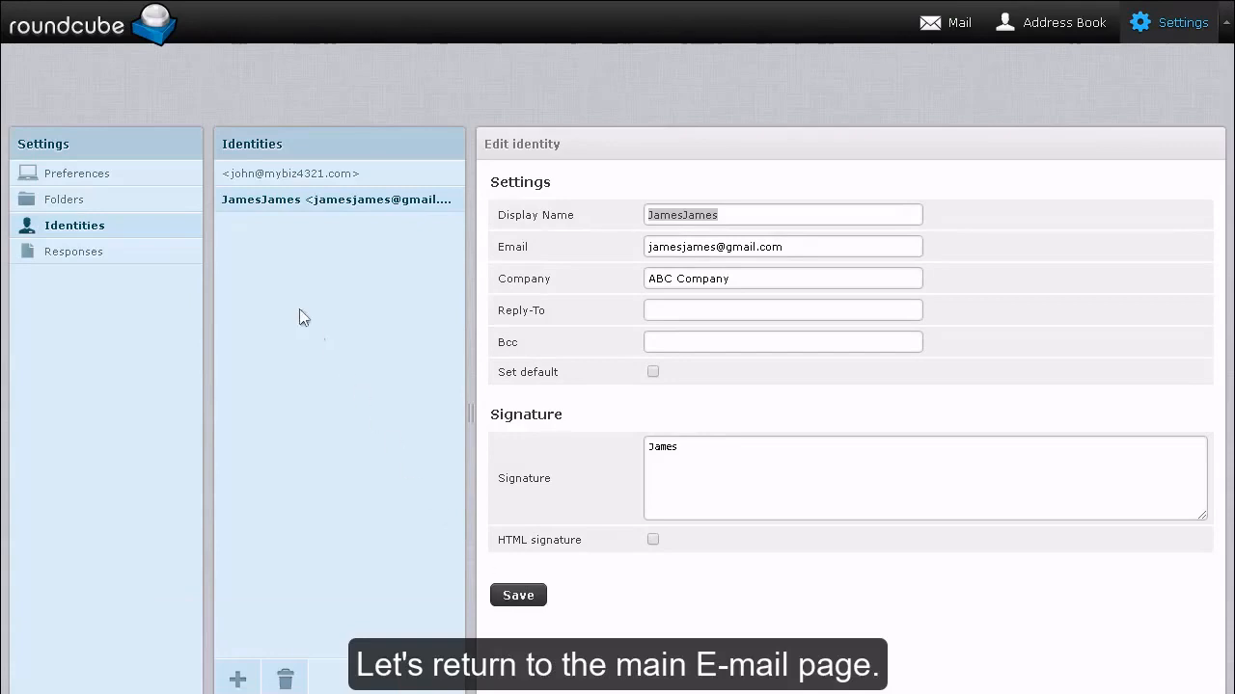
Start a new message and list its From choices, now including JamesJames
click(946, 22)
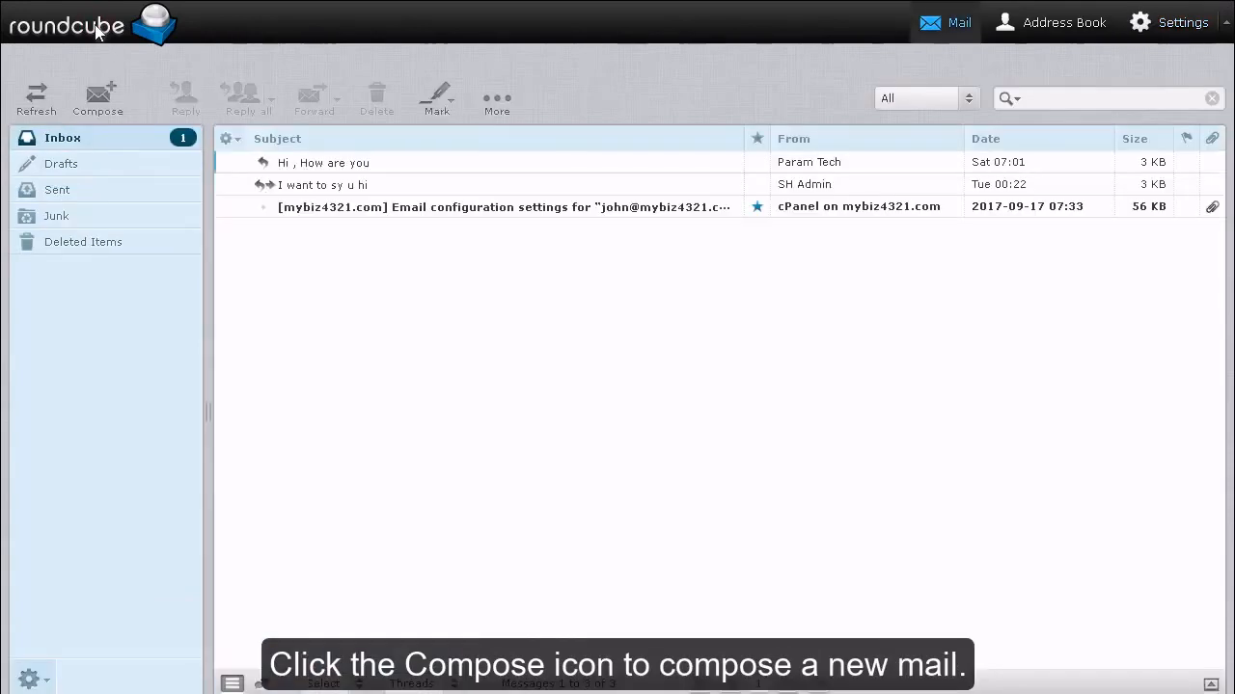
click(98, 96)
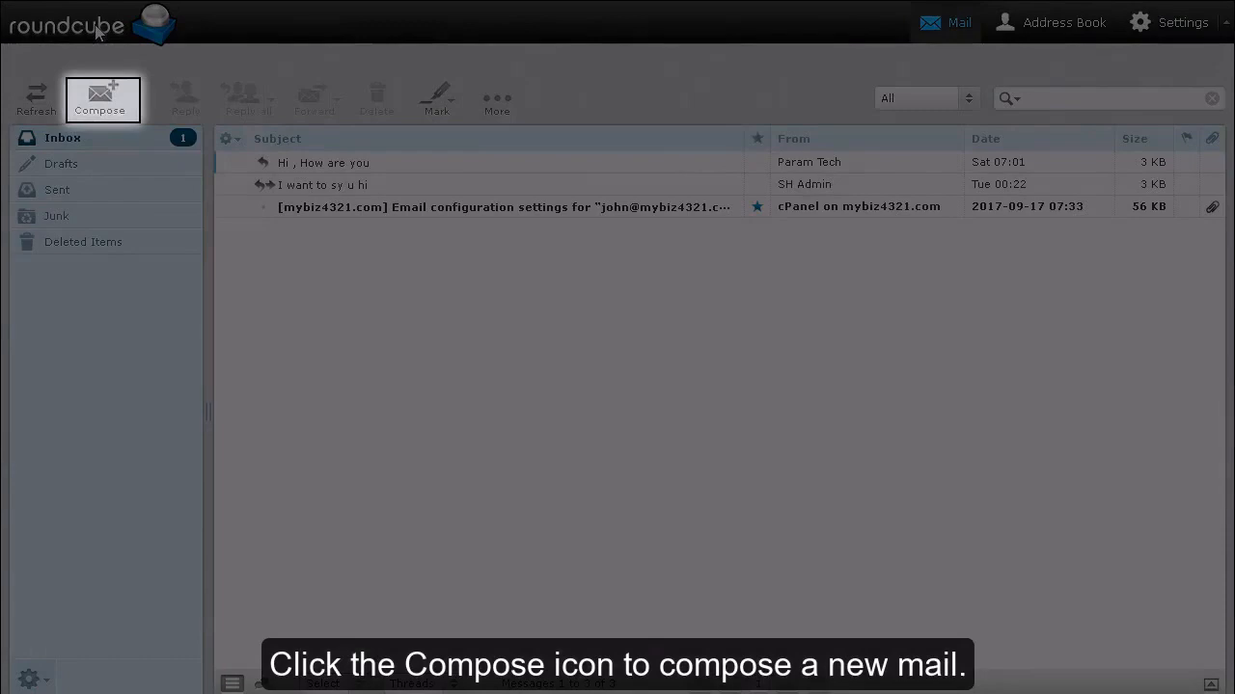
click(100, 96)
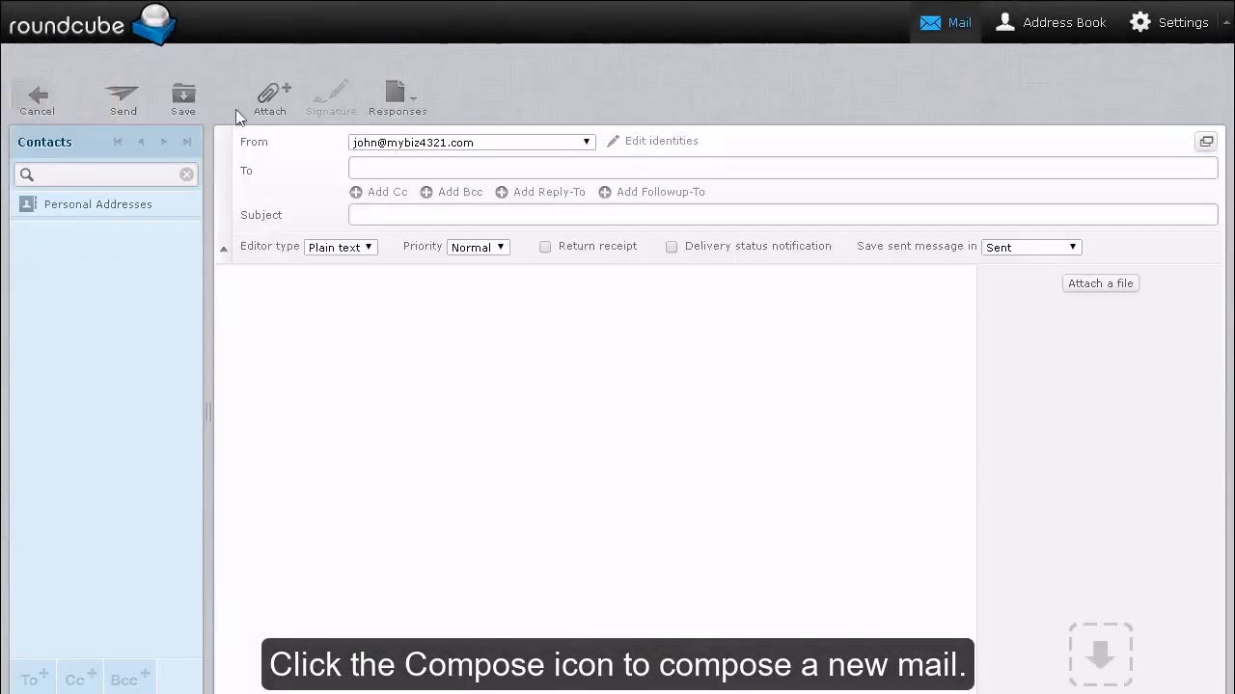
click(586, 142)
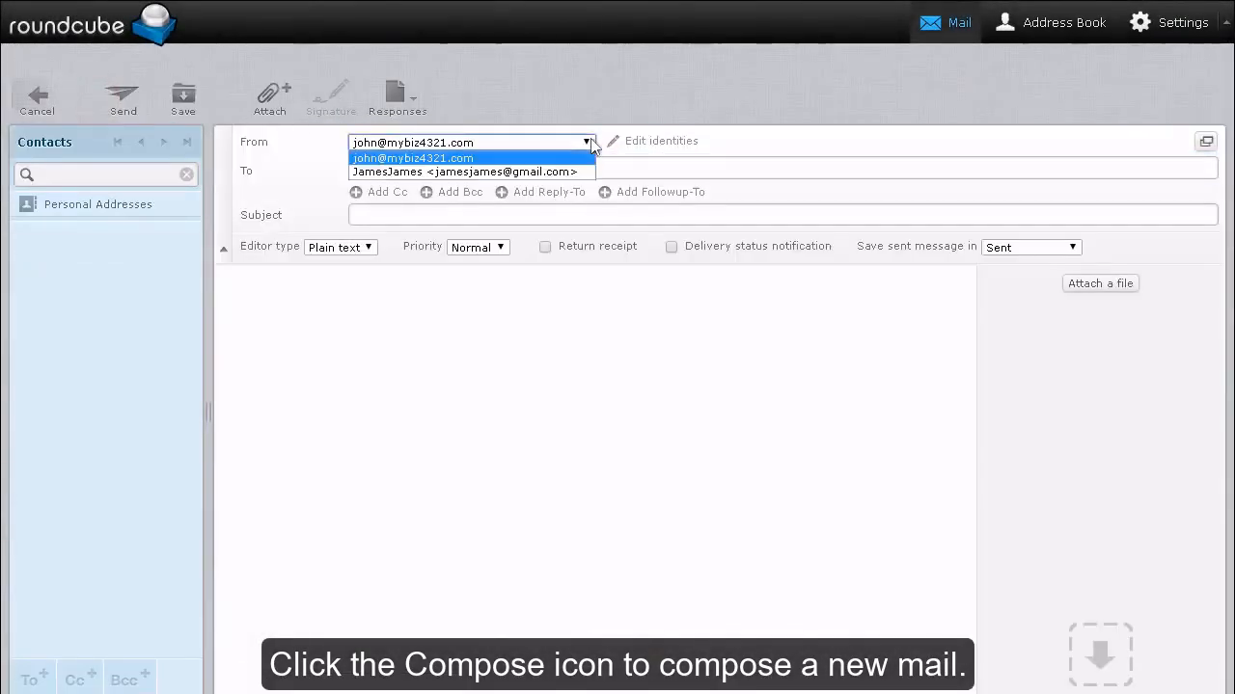